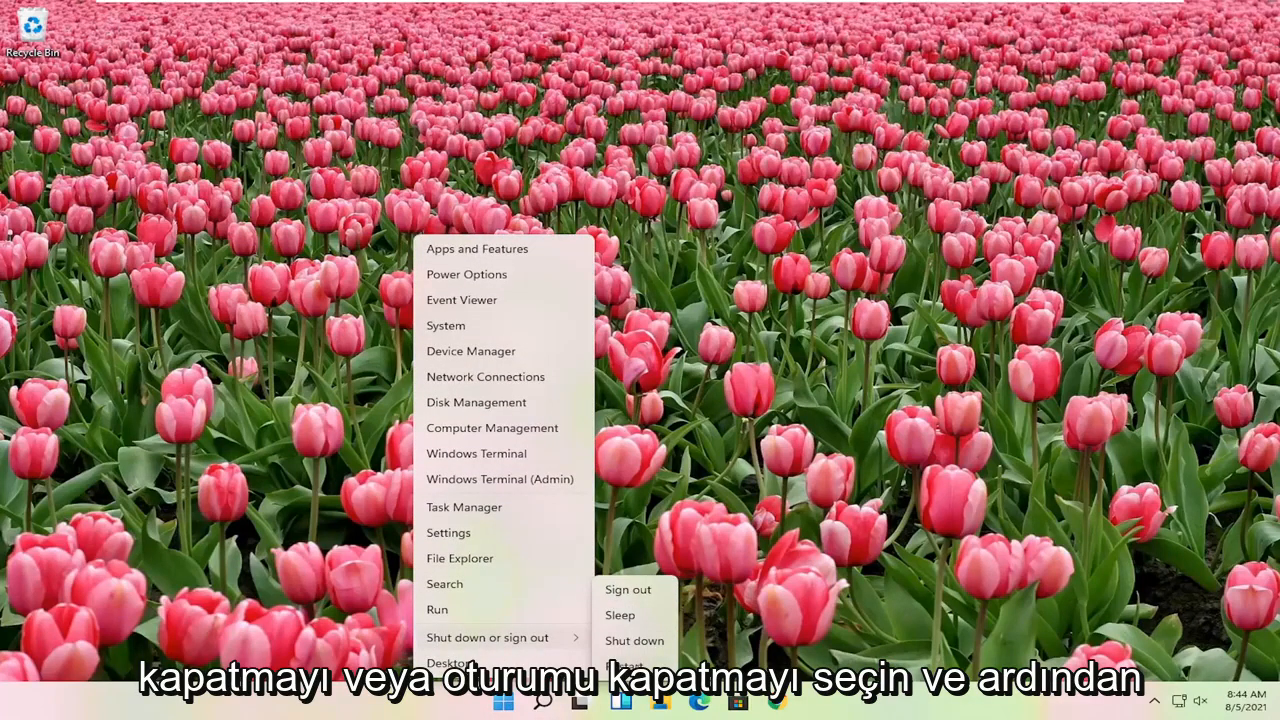
- Choose Restart from the Start button's Shut down or sign out options
click(627, 589)
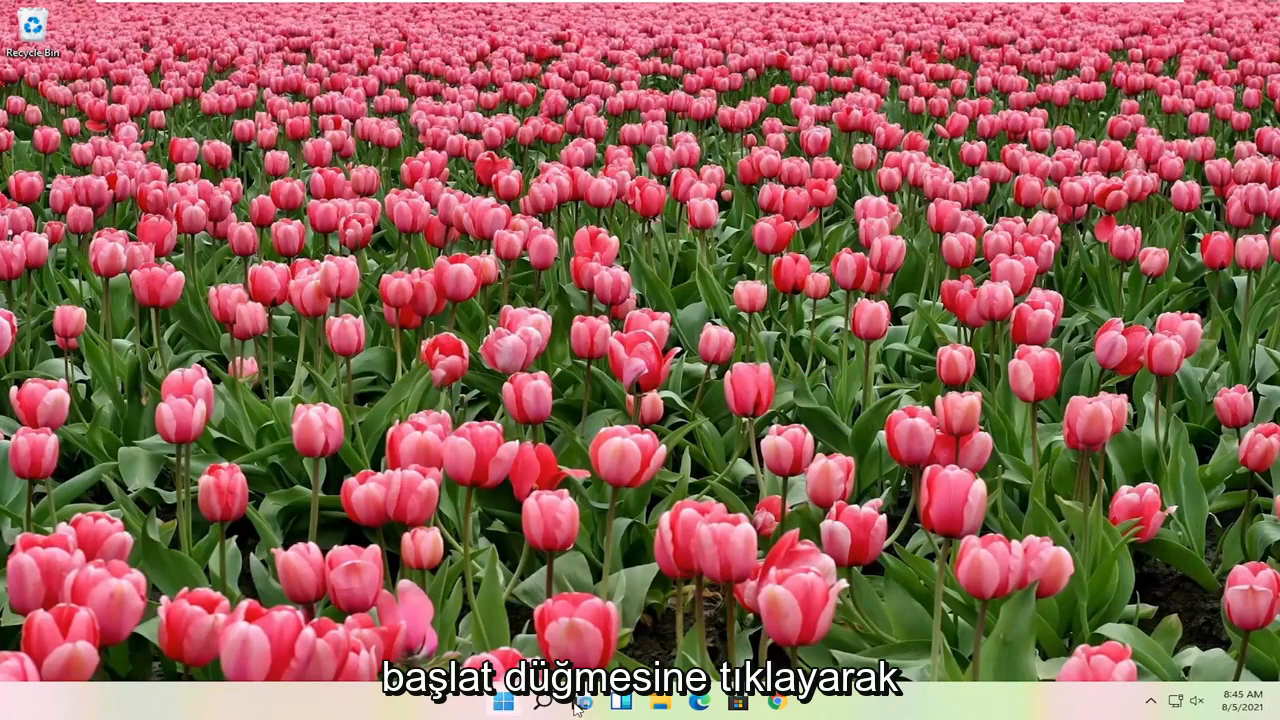
- Open Task Manager, scroll to Windows Explorer, and bring up its Restart action
right_click(504, 703)
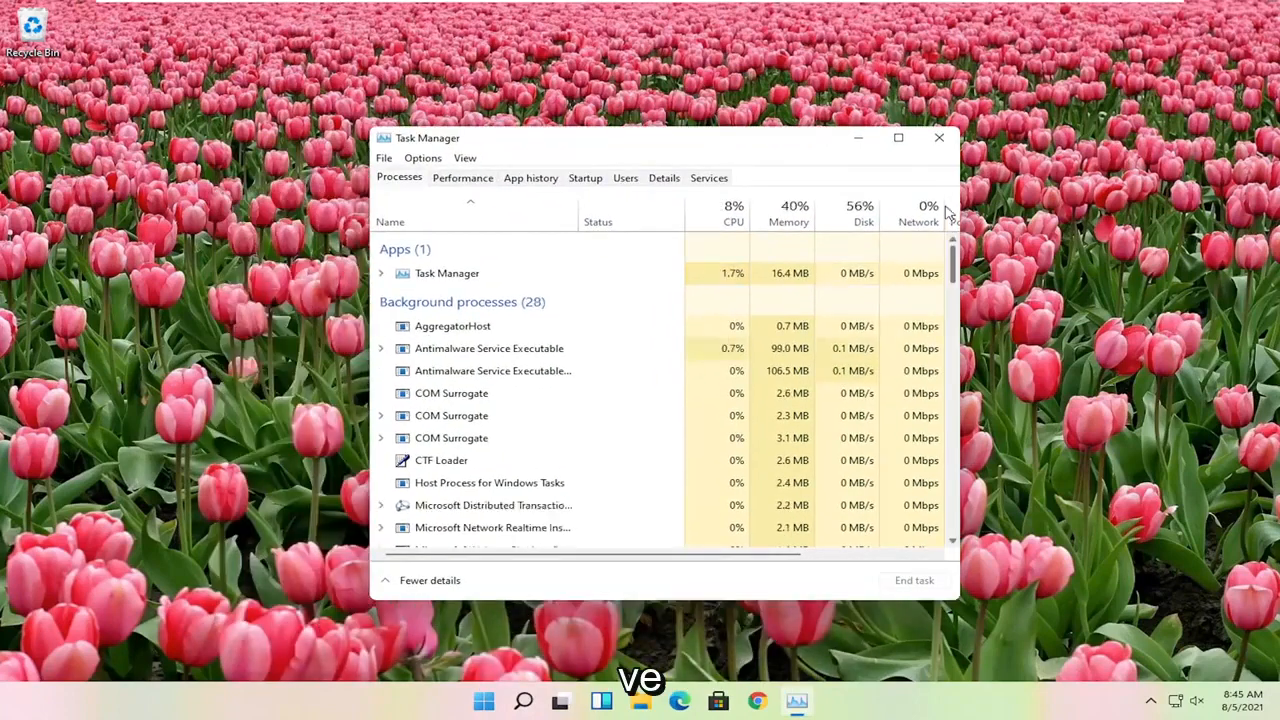
scroll(down, 3)
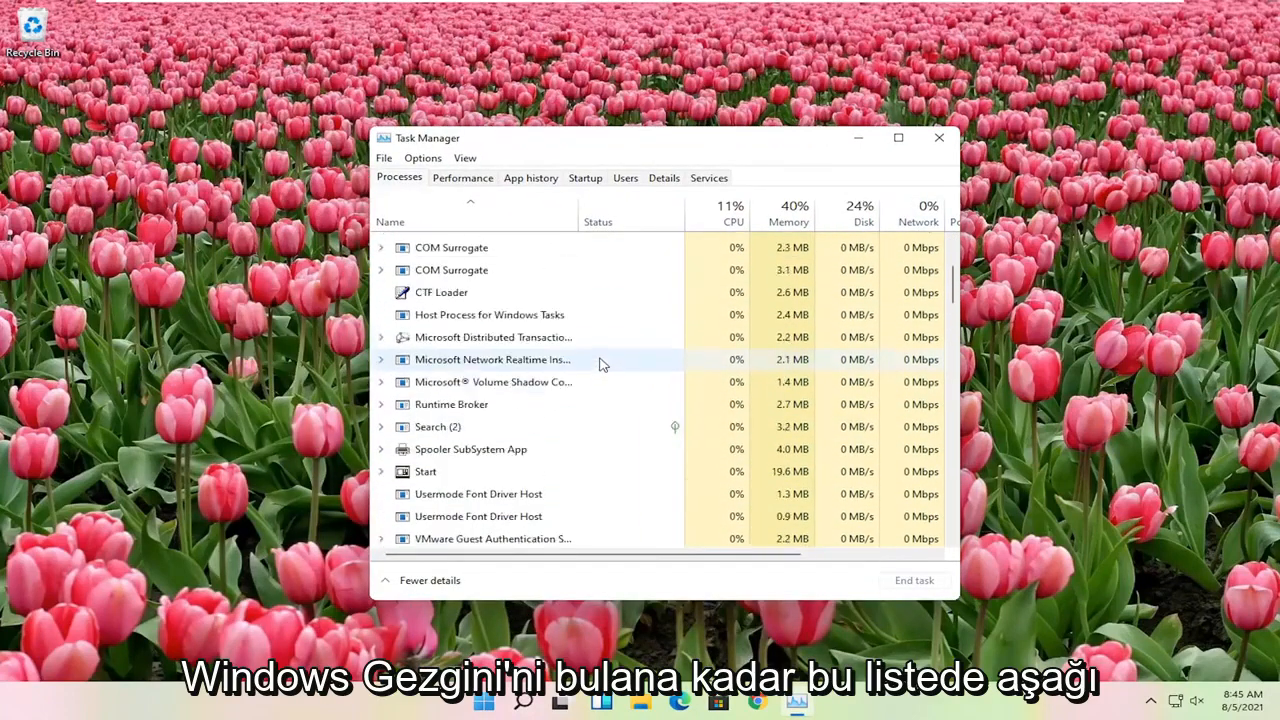
scroll(down, 3)
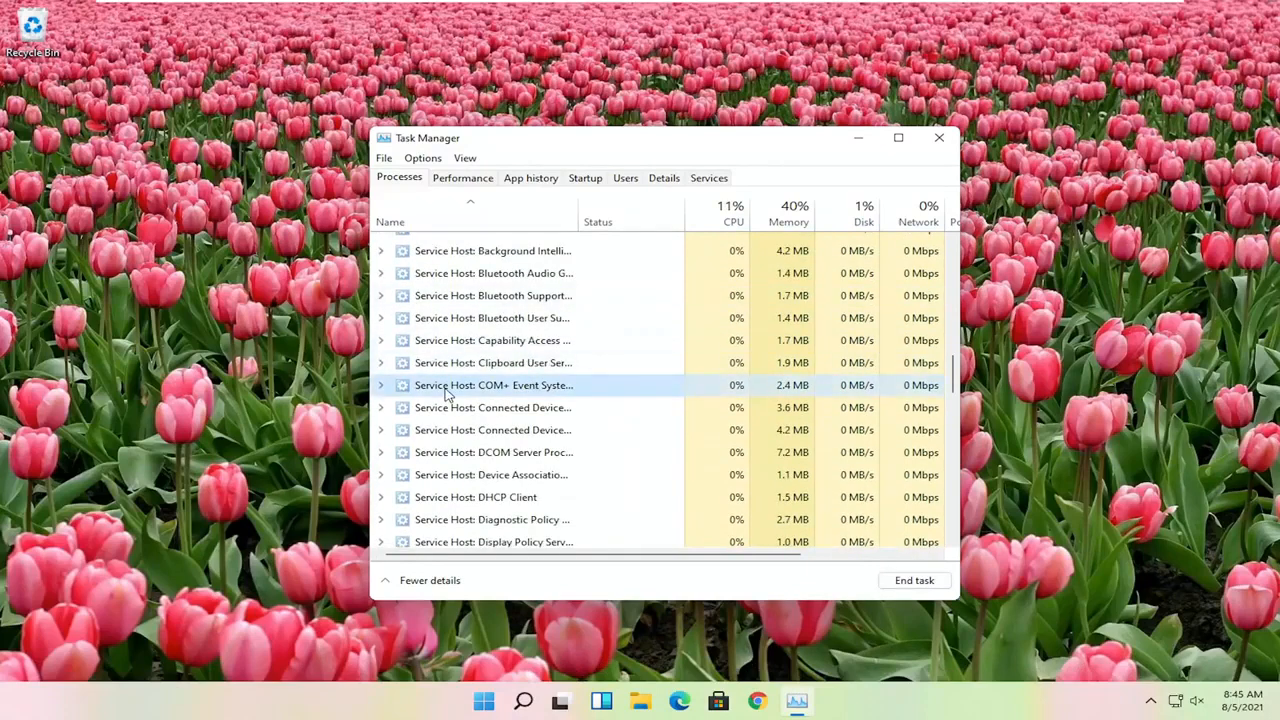
scroll(down, 3)
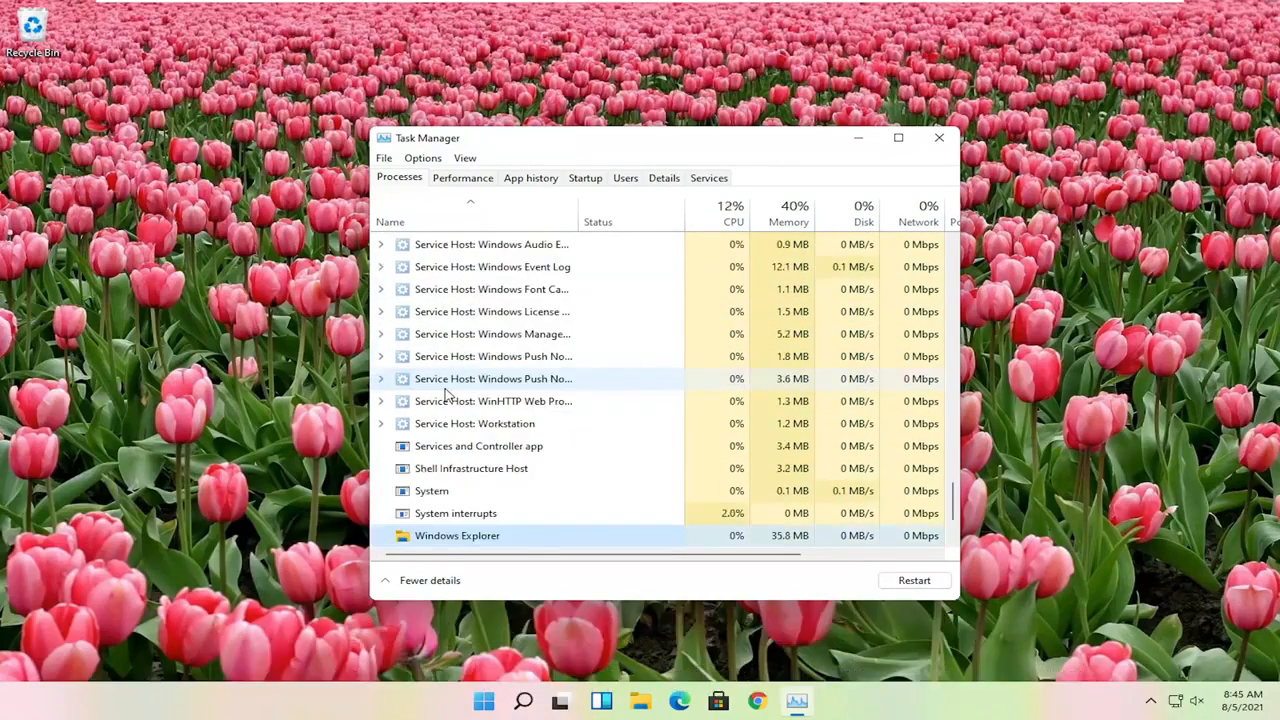
scroll(down, 3)
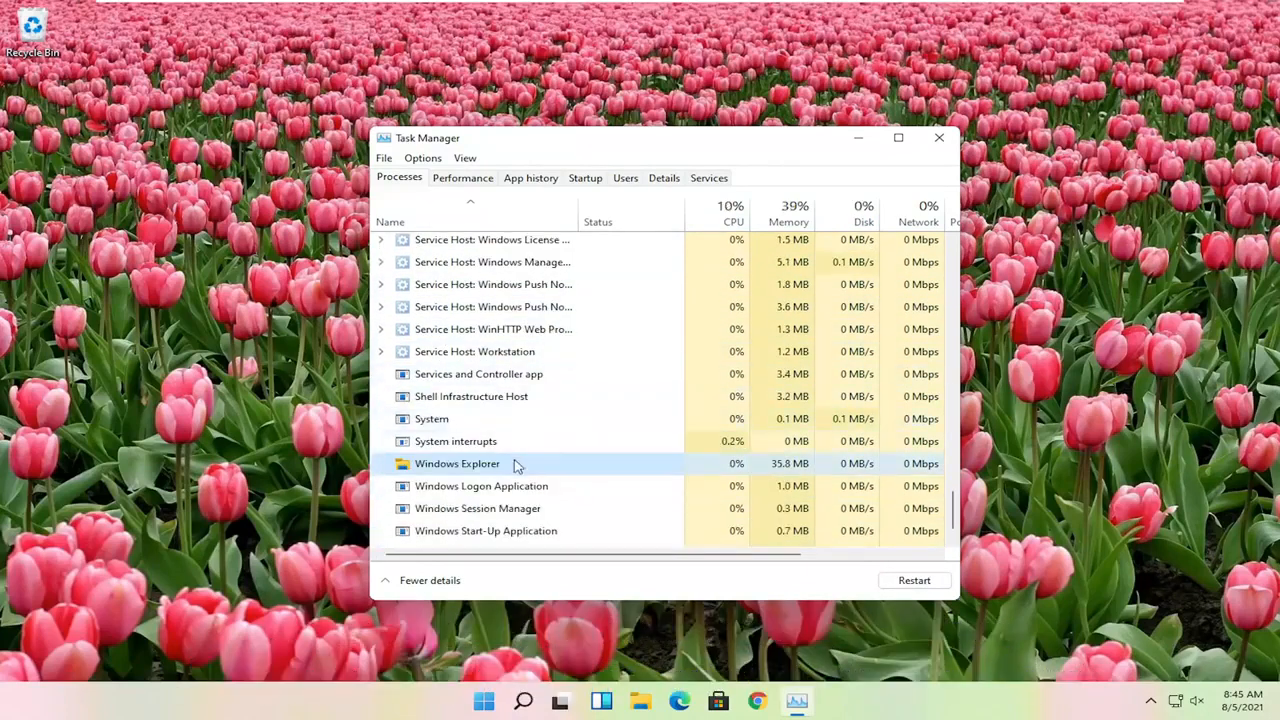
right_click(457, 463)
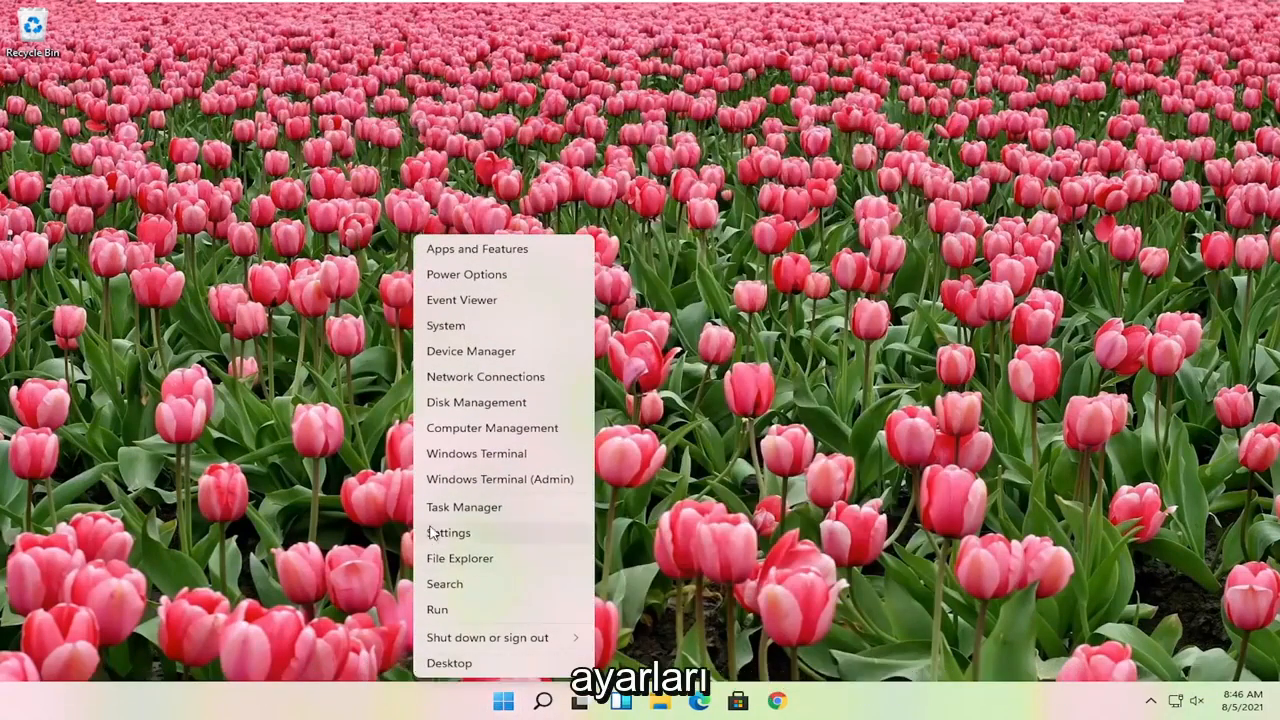
- Run a Windows Update check showing 'You're up to date', then close Settings
click(448, 532)
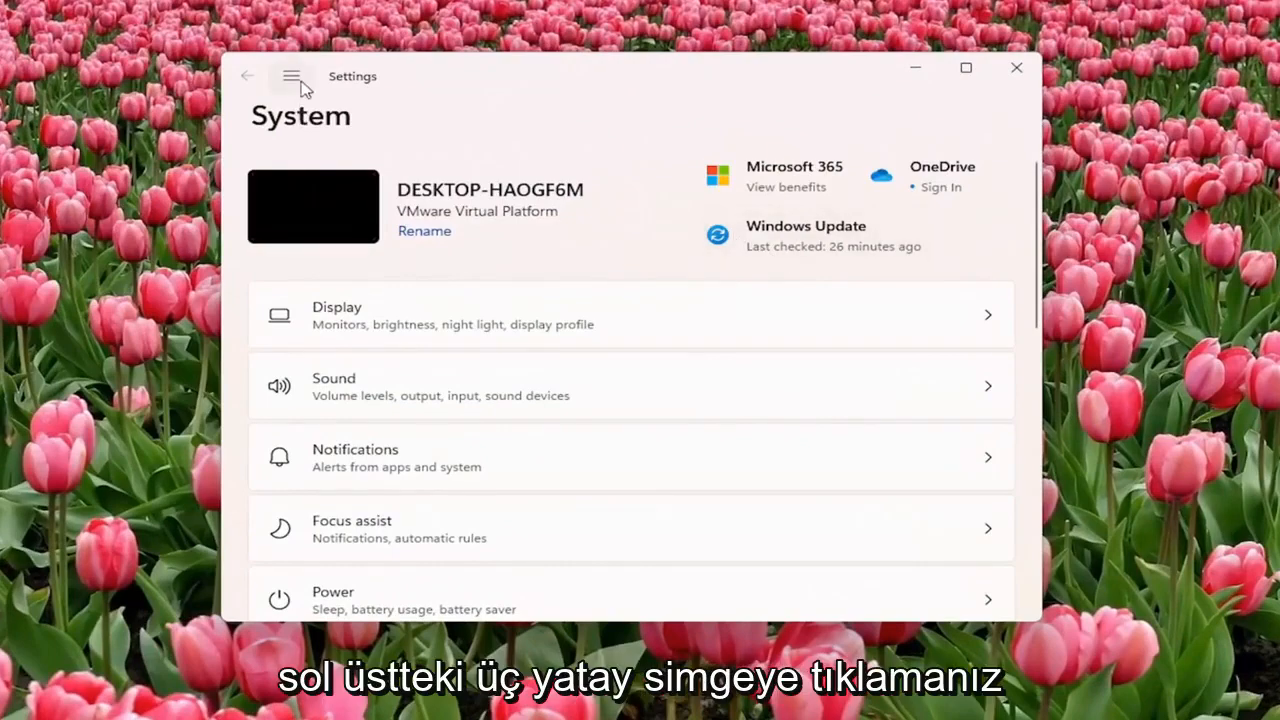
click(290, 76)
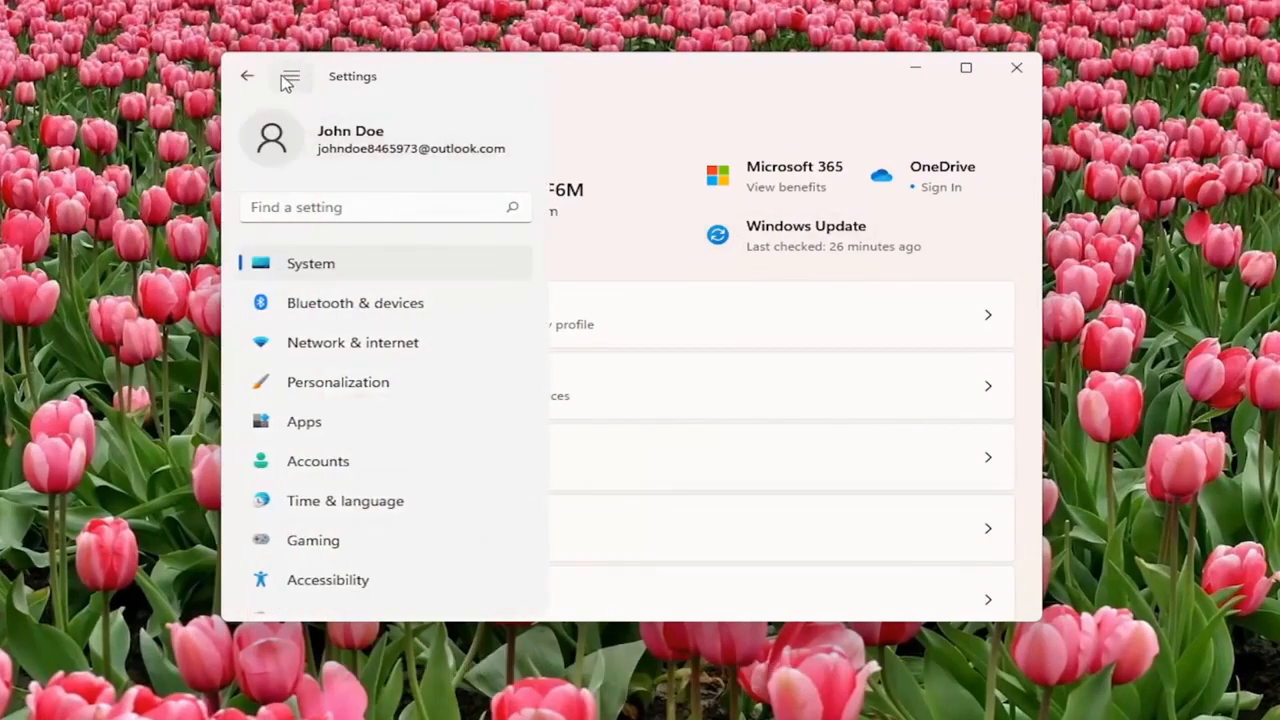
scroll(down, 3)
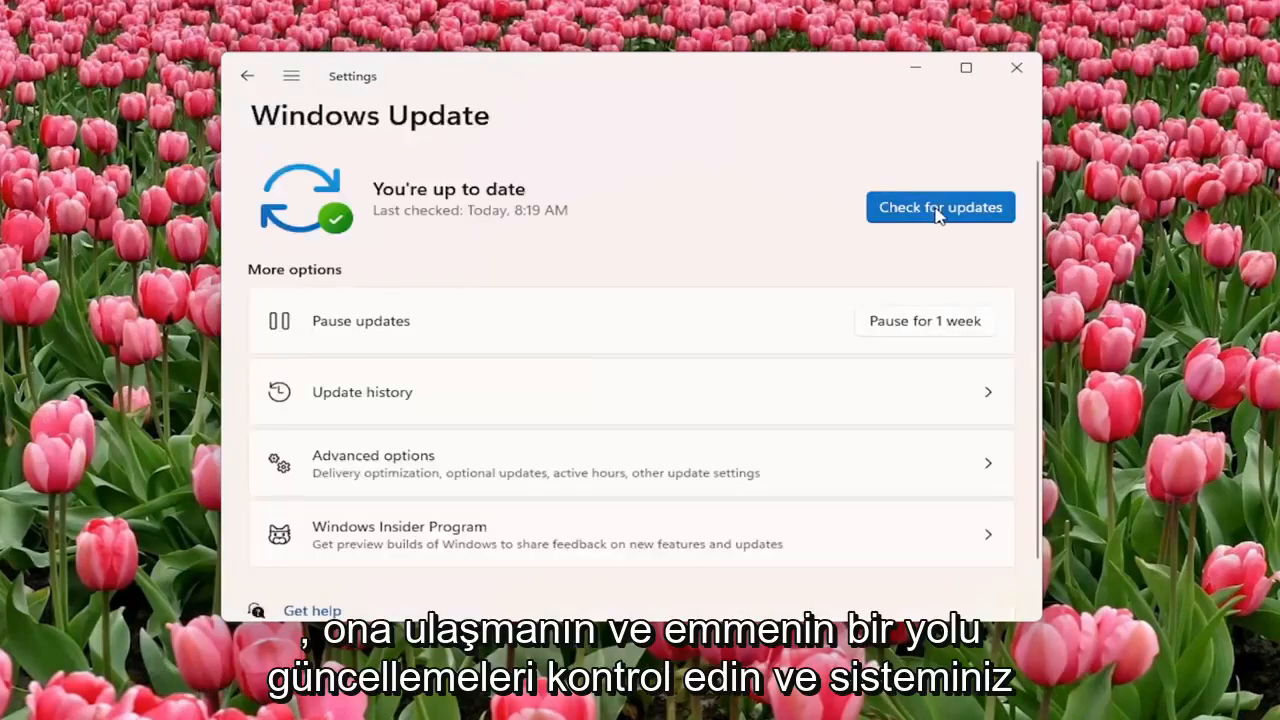
click(939, 207)
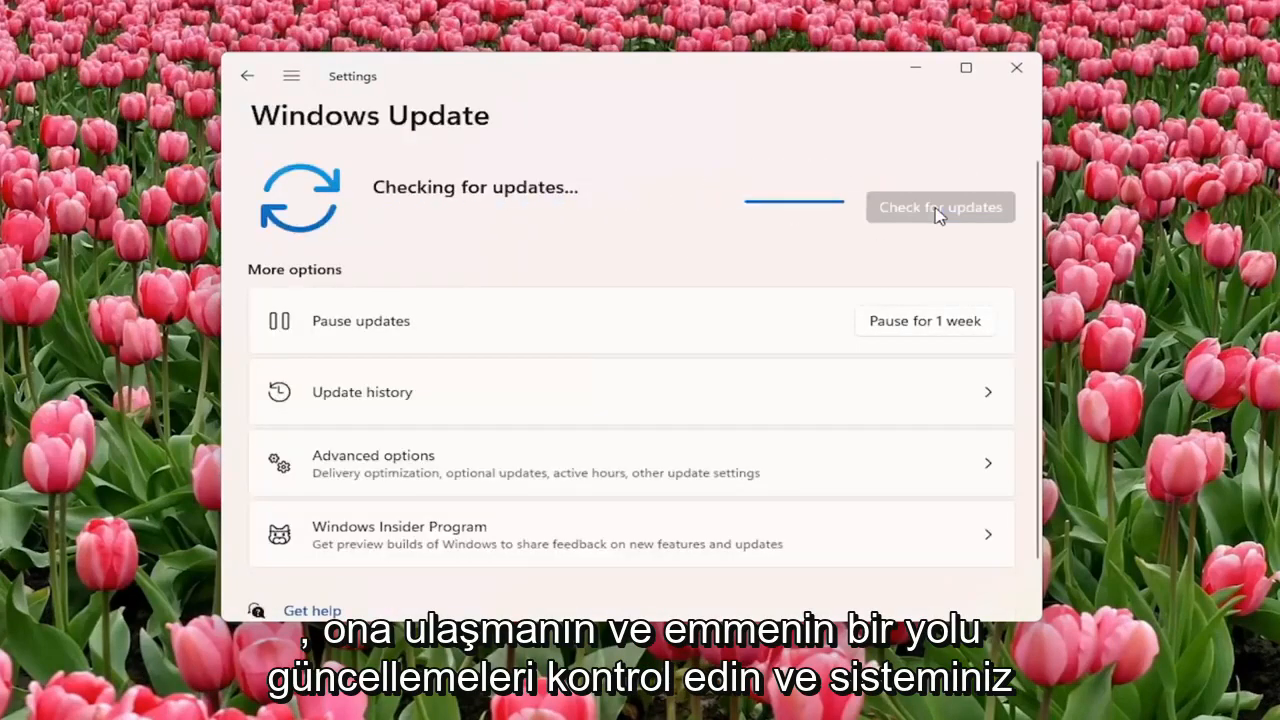
mouse_move(862, 257)
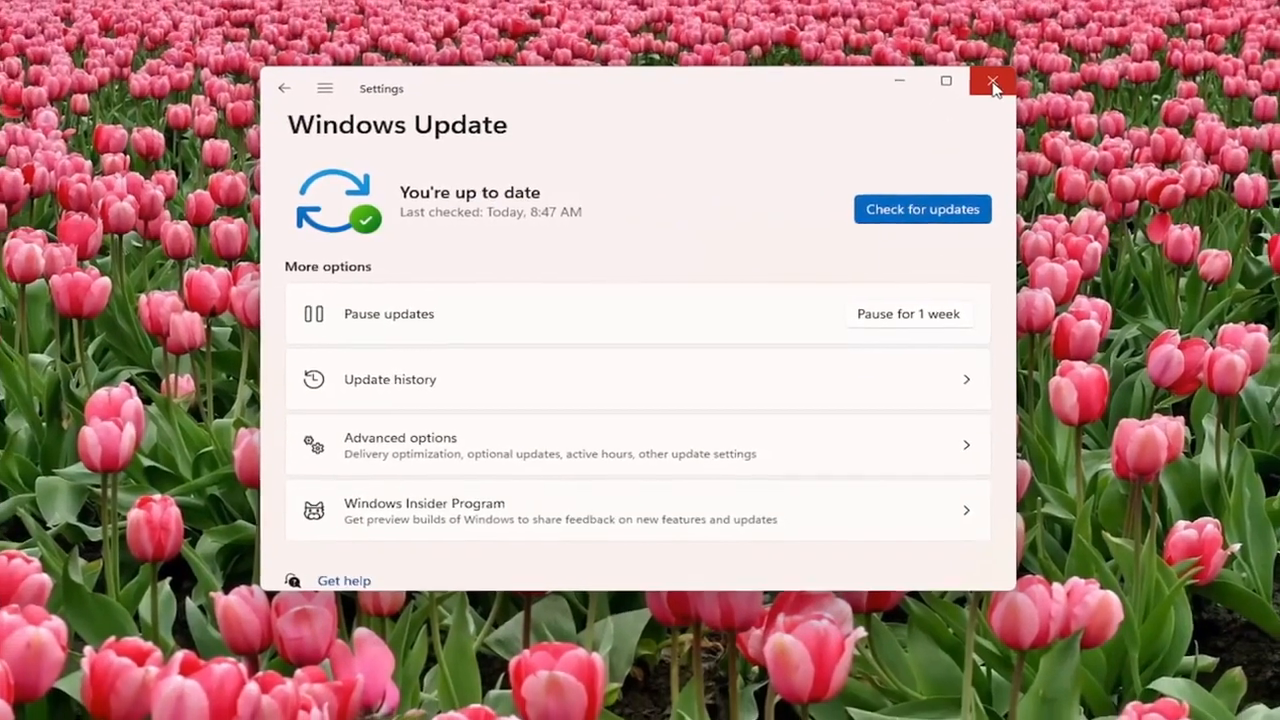
click(991, 81)
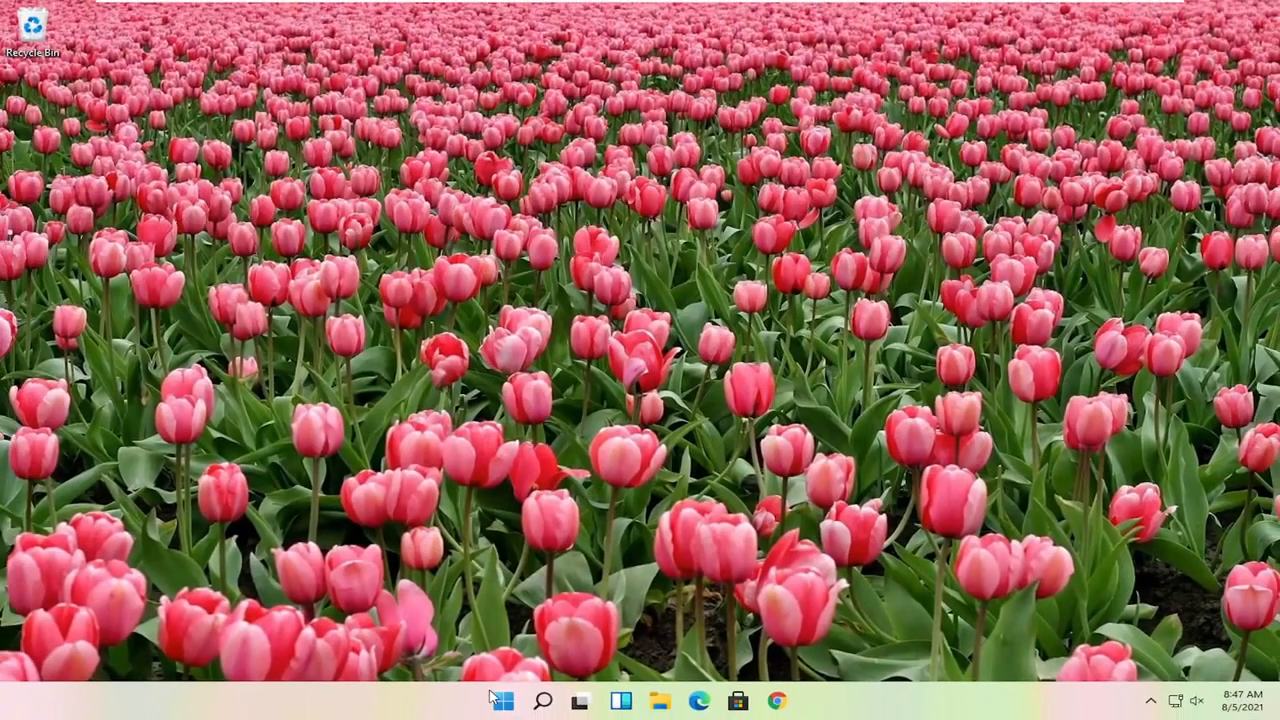
- Set up a Task Manager new task for cmd with administrative privileges ticked
right_click(500, 700)
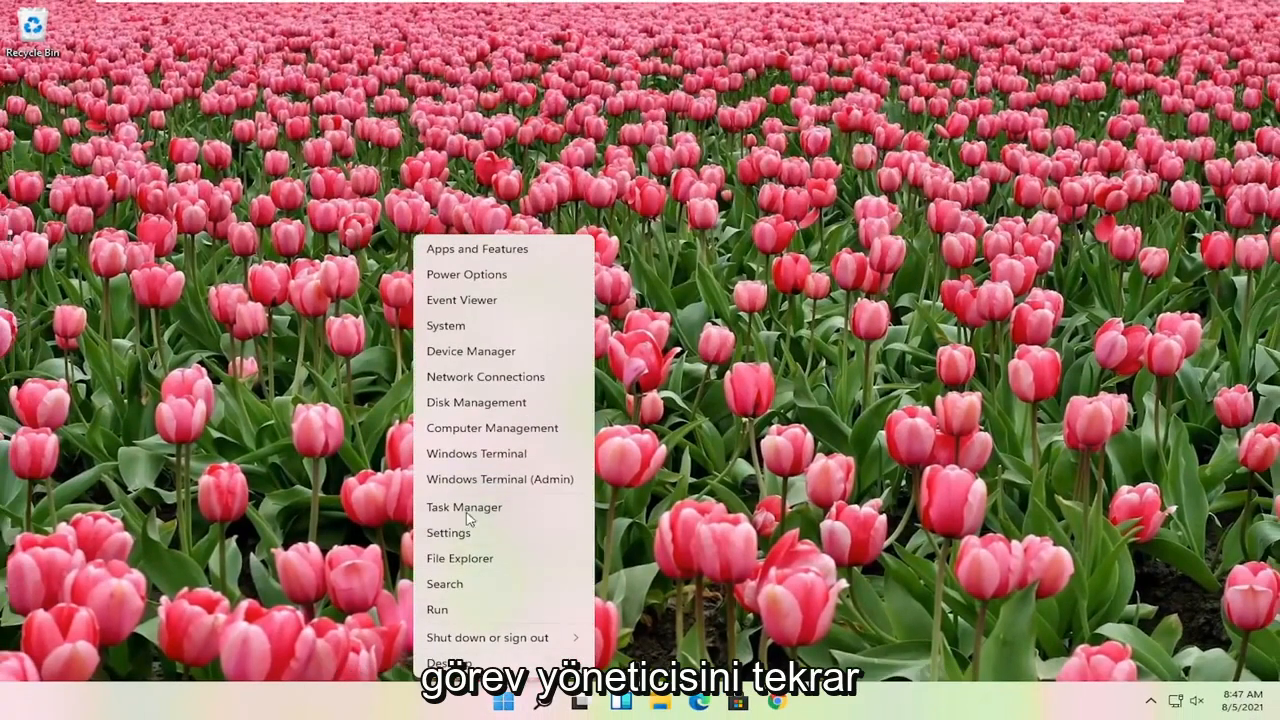
click(464, 507)
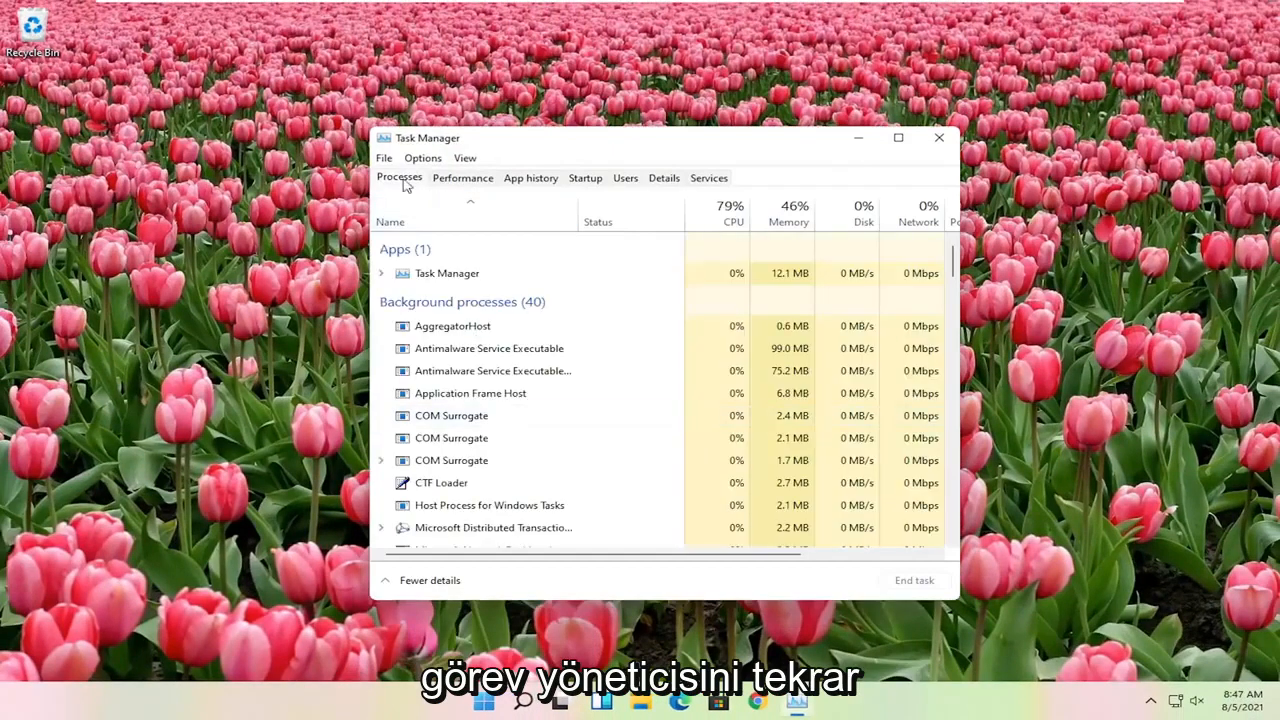
click(384, 158)
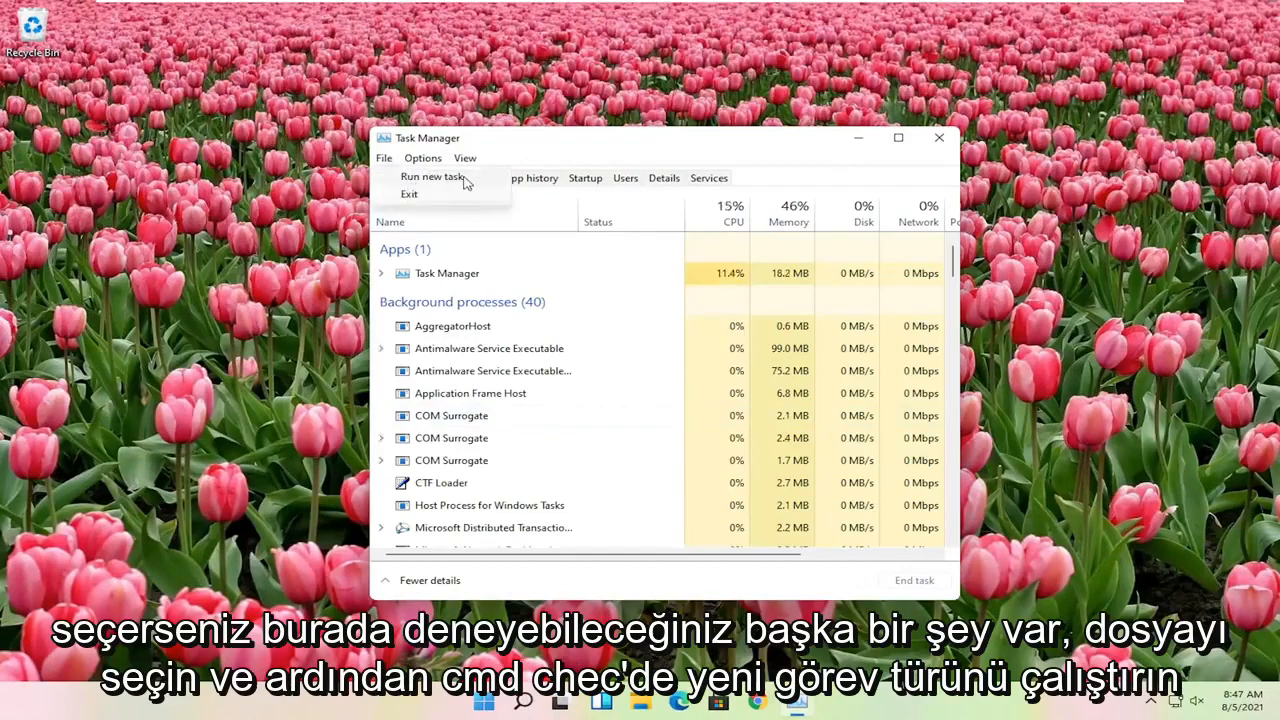
click(431, 176)
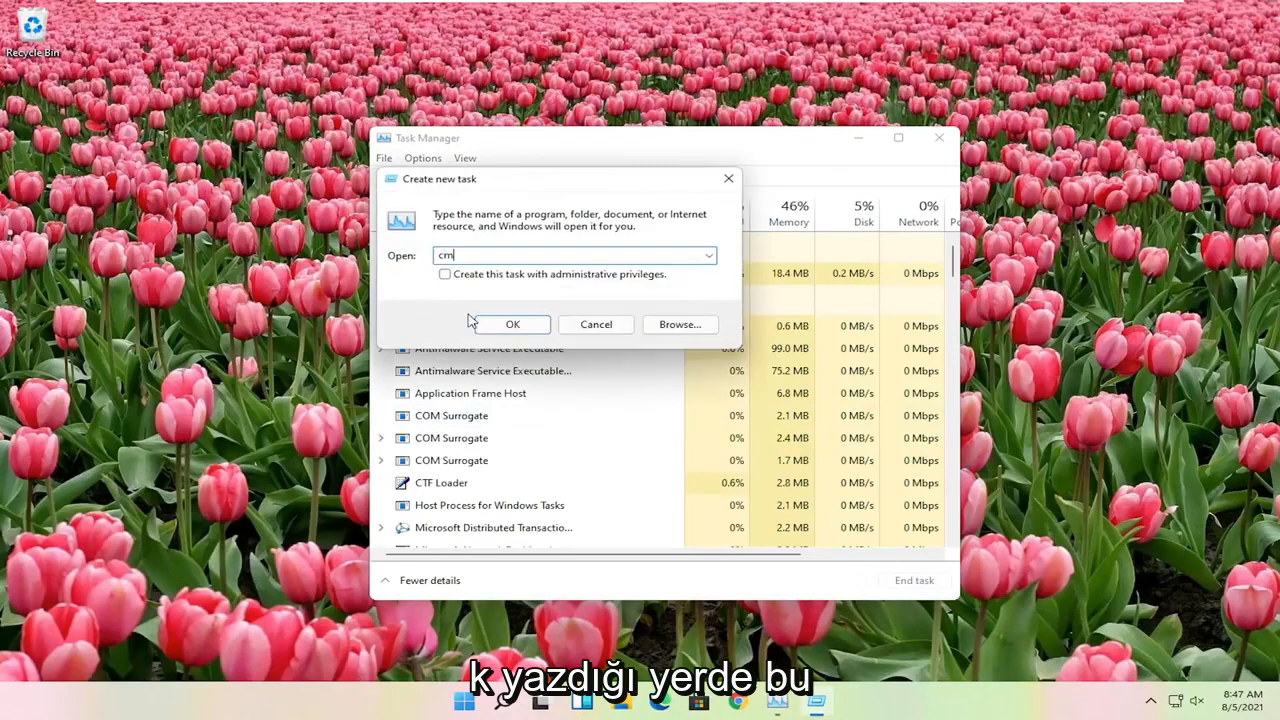
click(445, 274)
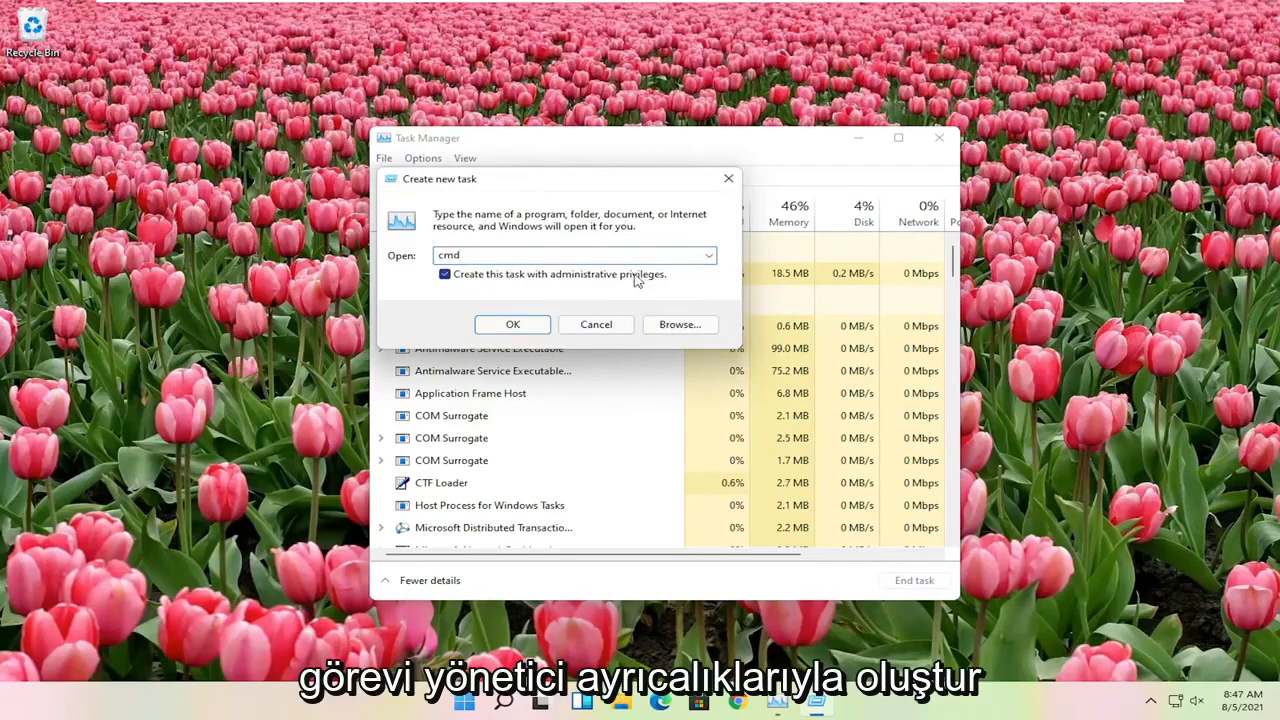
- Confirm the new task to open an admin Command Prompt and enter sfc /scannow
click(512, 324)
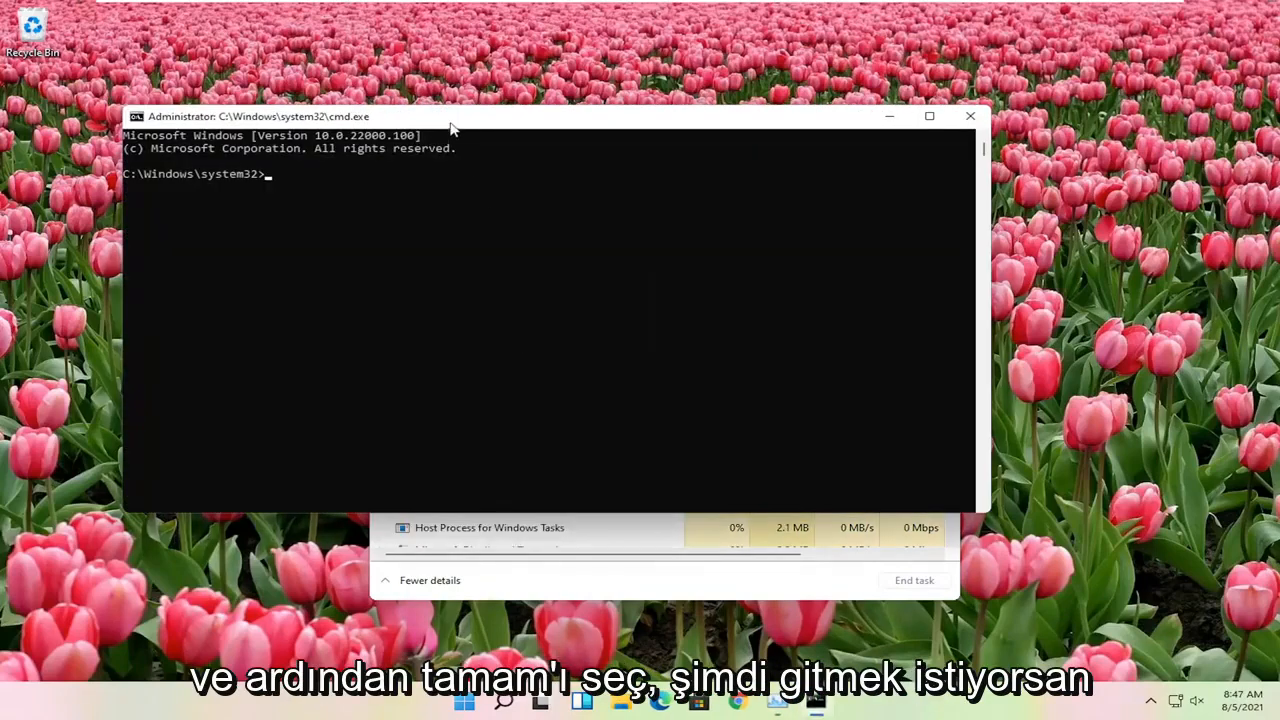
text(sfc /s)
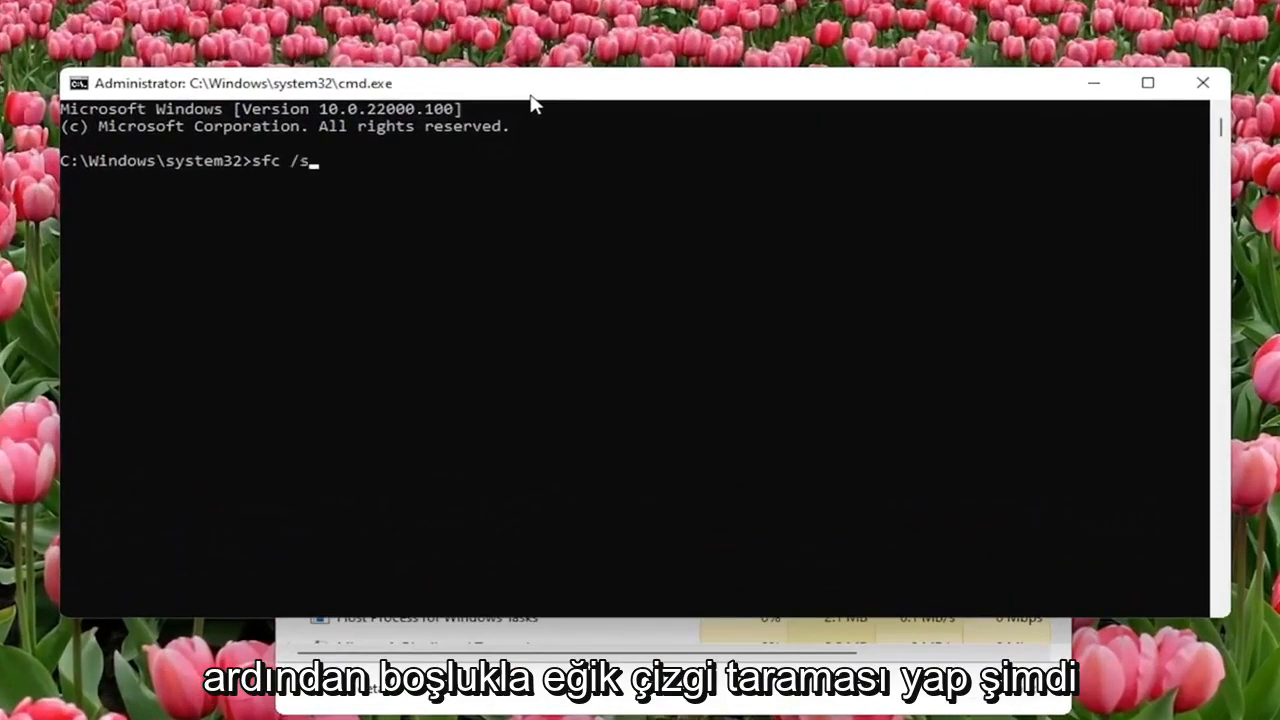
text(cannow)
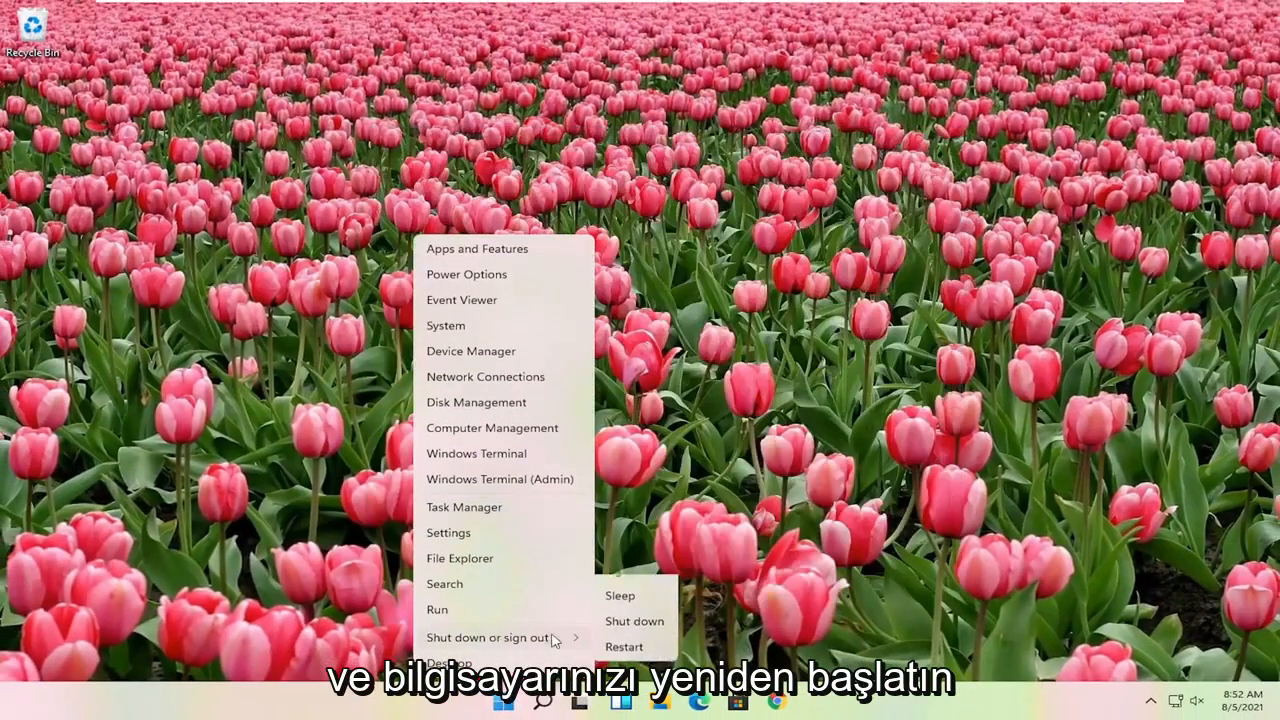
- Choose Restart from the Start button's Shut down or sign out options
click(624, 646)
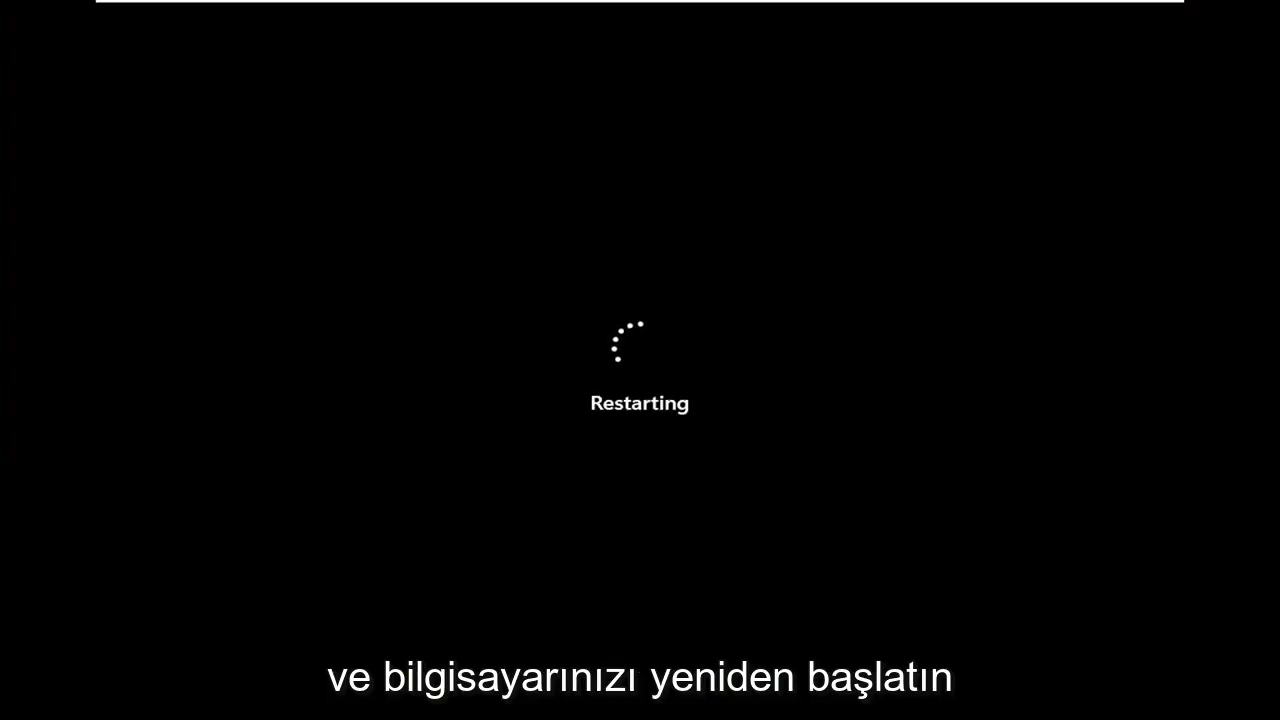